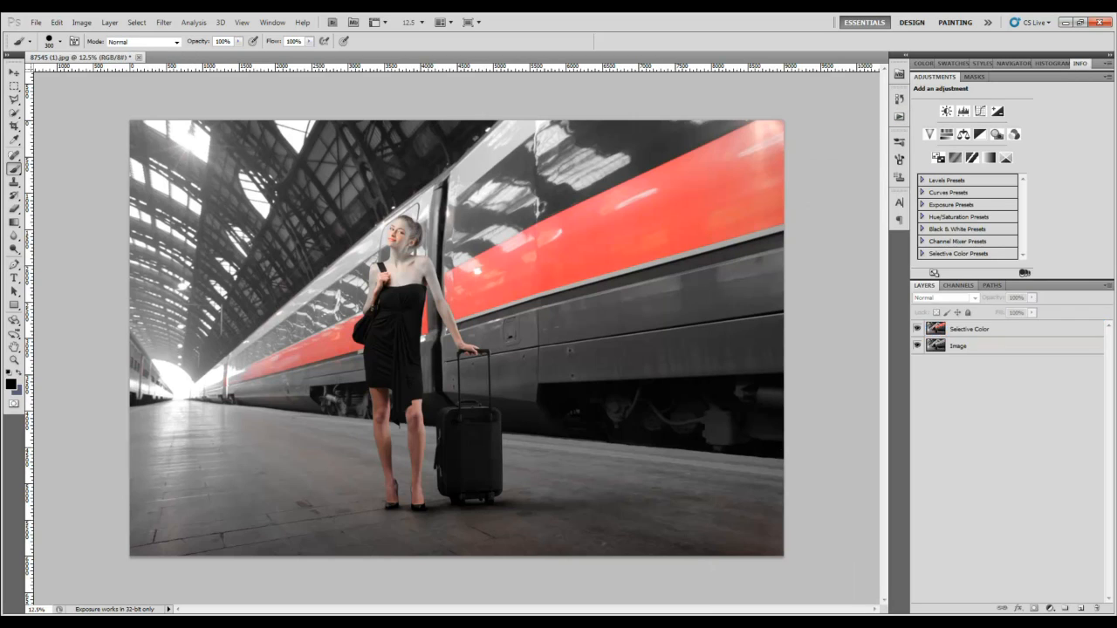
# - Select the Selective Color adjustment layer above the train-station image layer
pyautogui.click(968, 329)
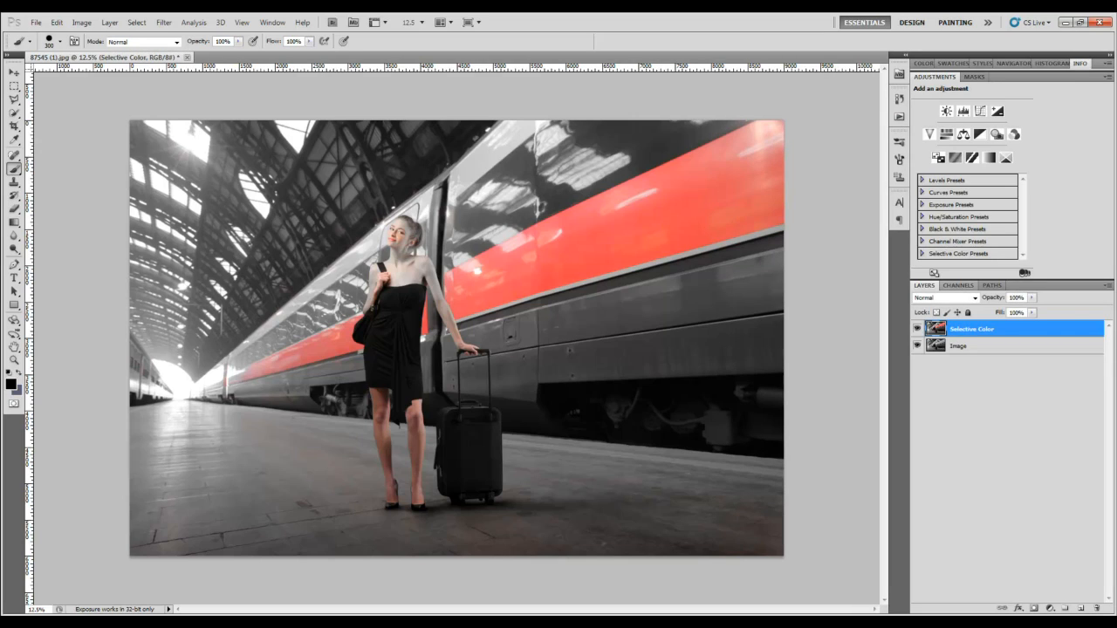